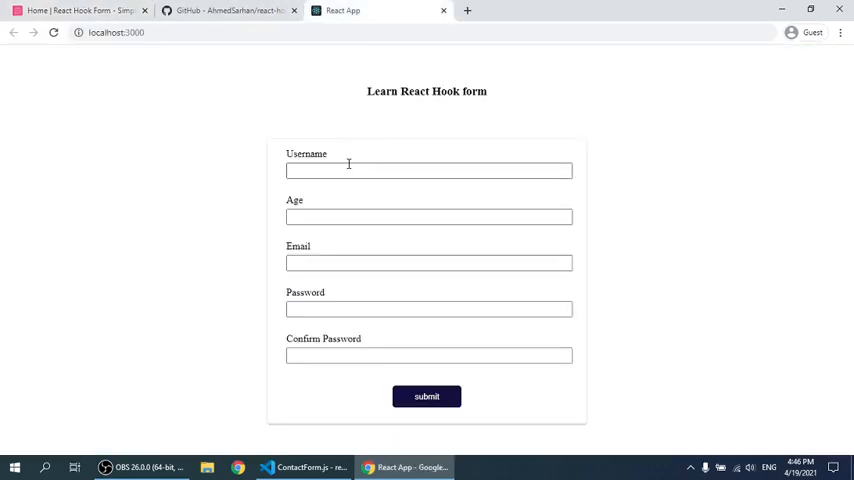
{"action": "mouse_move", "coordinate": [224, 190]}
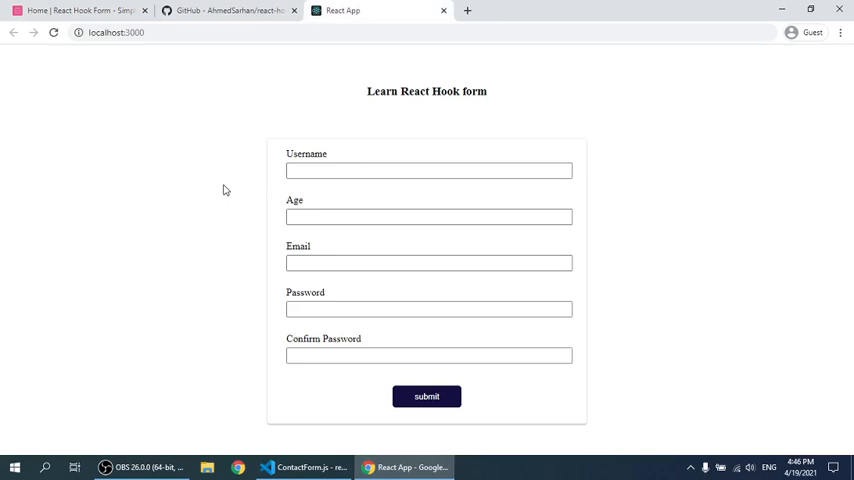
{"action": "mouse_move", "coordinate": [690, 390]}
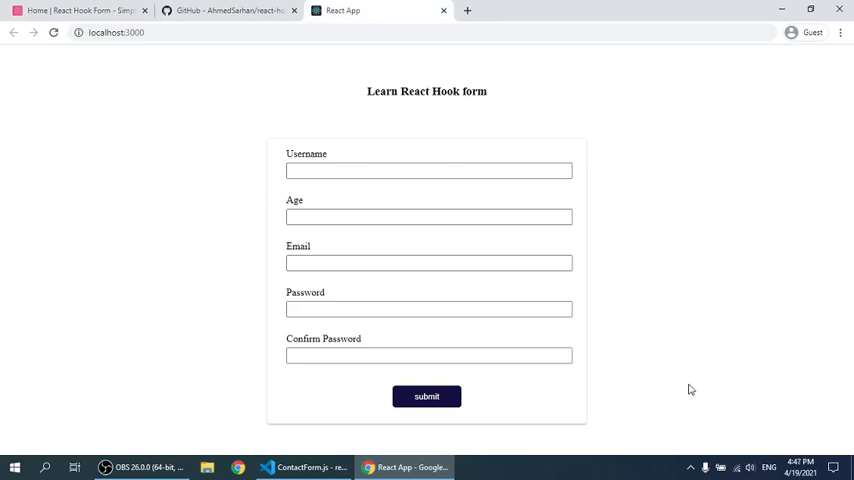
{"action": "mouse_move", "coordinate": [416, 144]}
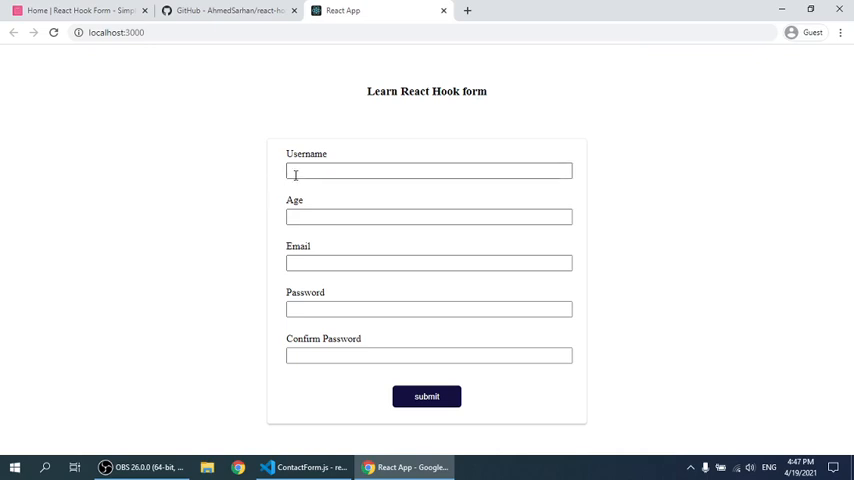
{"action": "mouse_move", "coordinate": [232, 214]}
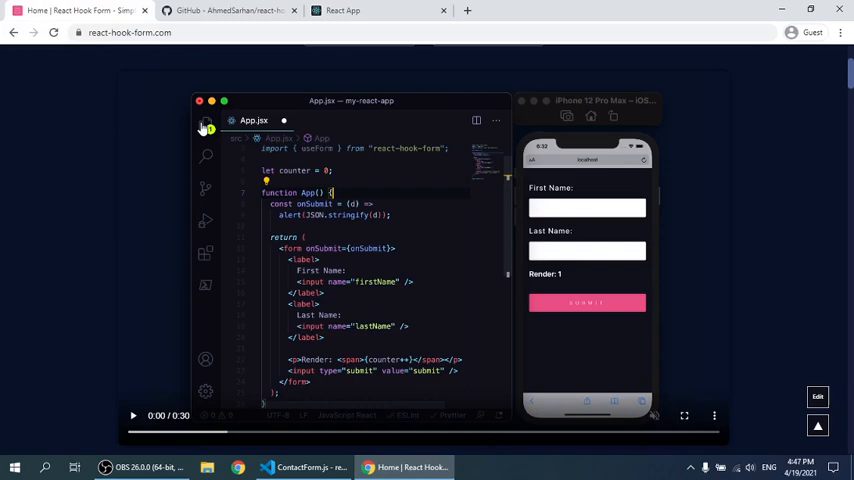
{"action": "mouse_move", "coordinate": [206, 168]}
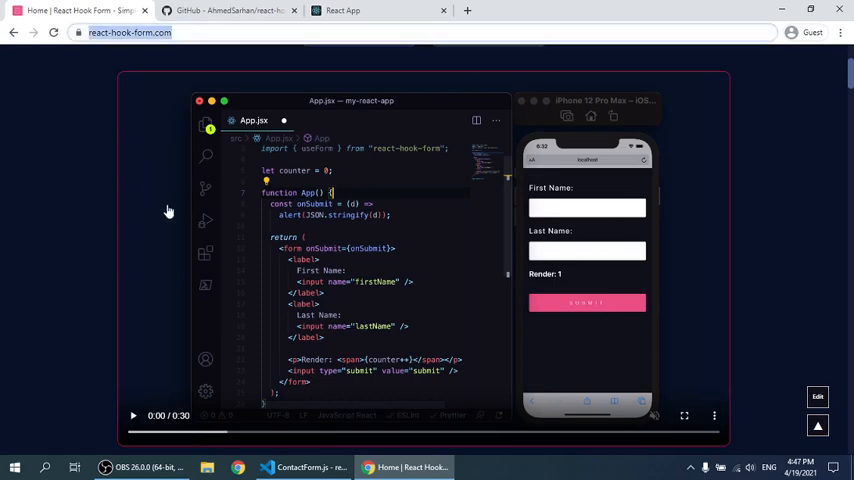
{"action": "scroll", "scroll_direction": "down", "scroll_amount": 3}
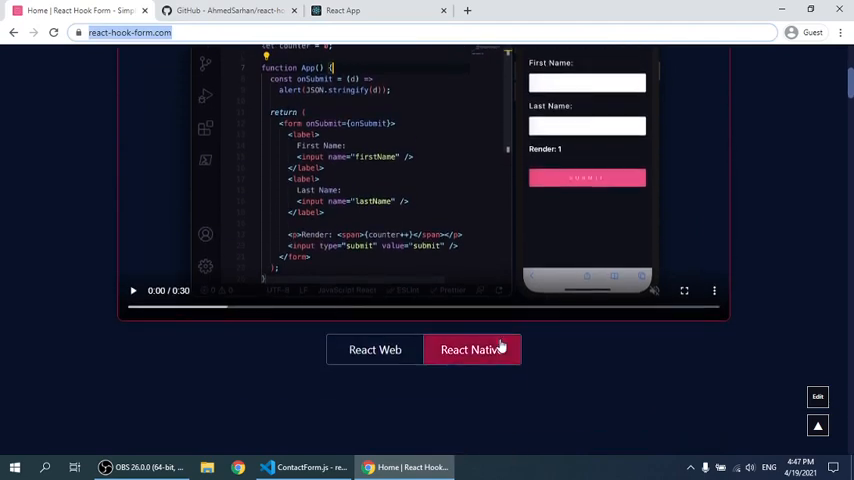
{"action": "left_click", "coordinate": [472, 348]}
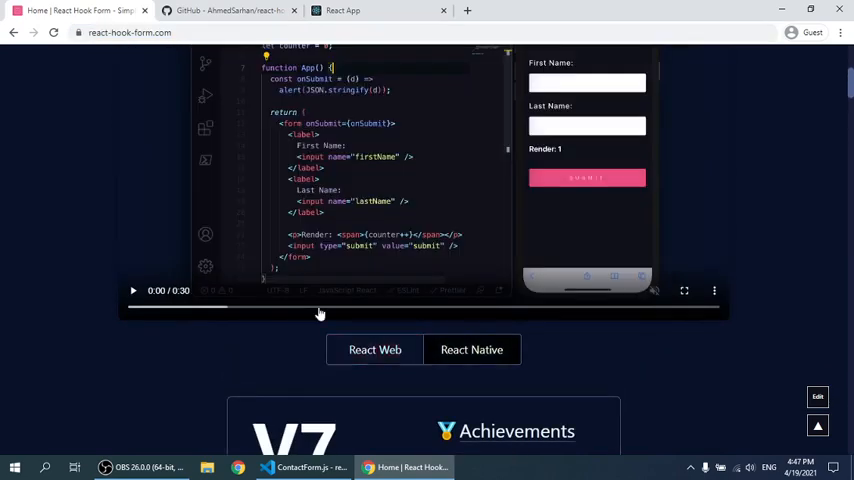
{"action": "scroll", "scroll_direction": "up", "scroll_amount": 3}
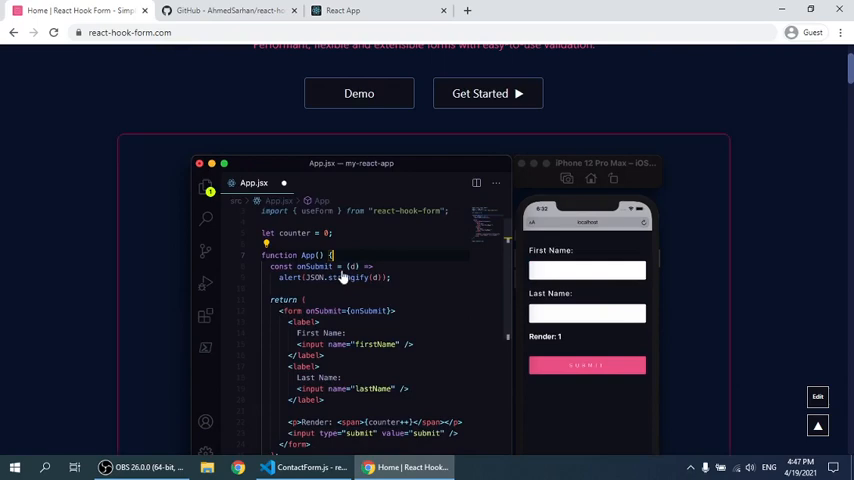